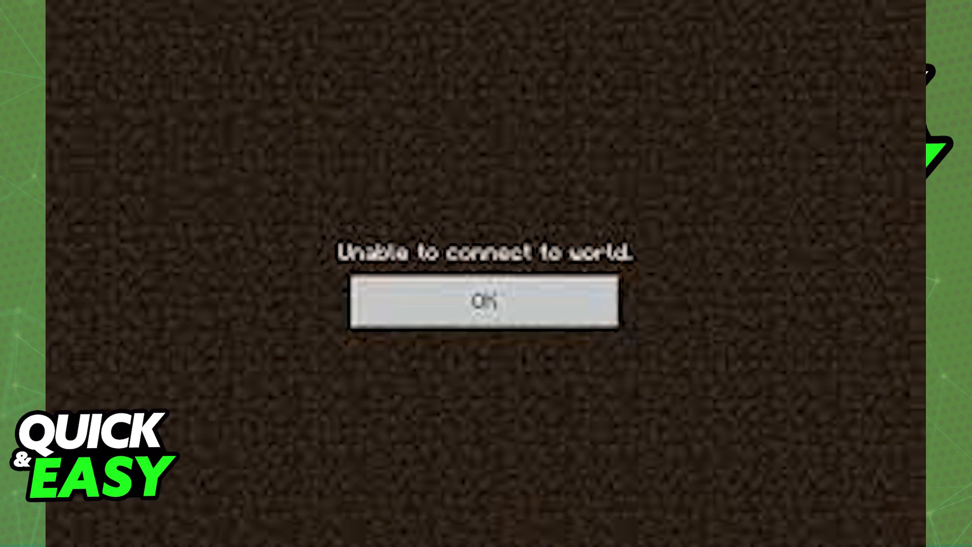
# - Acknowledge the 'Unable to connect to world' error with OK to reach the main menu
pyautogui.click(484, 302)
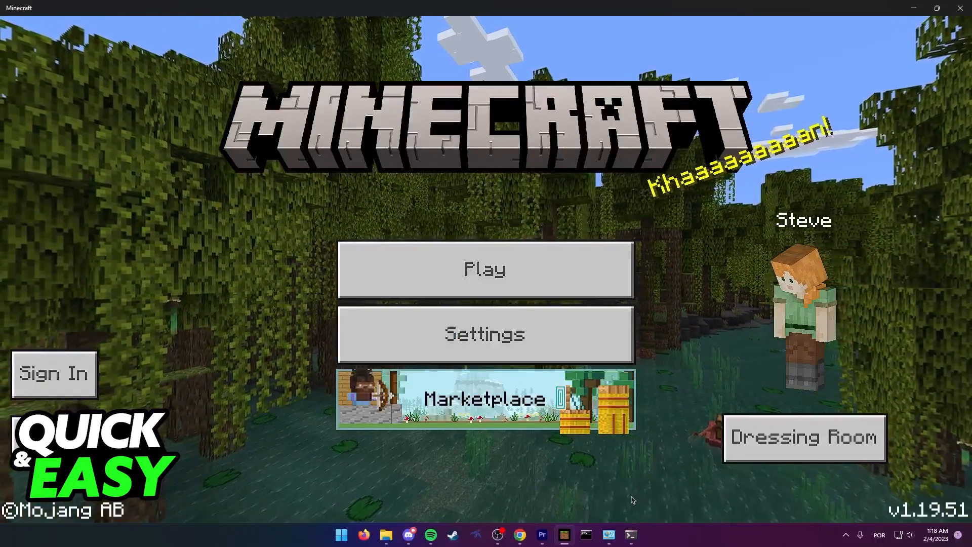
# - Run 'ipconfig /flushdns' in Command Prompt to clear the DNS cache, then dismiss the window
pyautogui.click(630, 533)
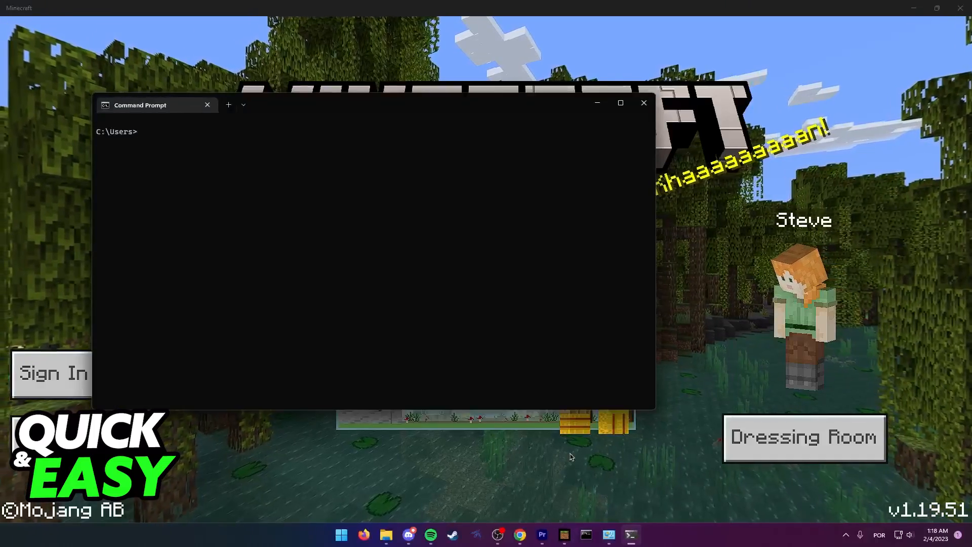
pyautogui.moveTo(154, 105); pyautogui.dragTo(242, 106)
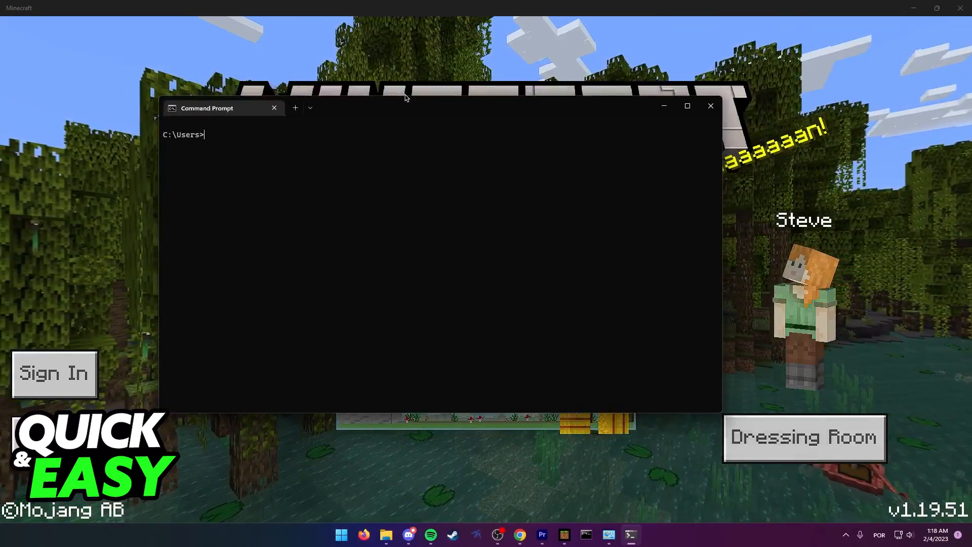
pyautogui.write('i')
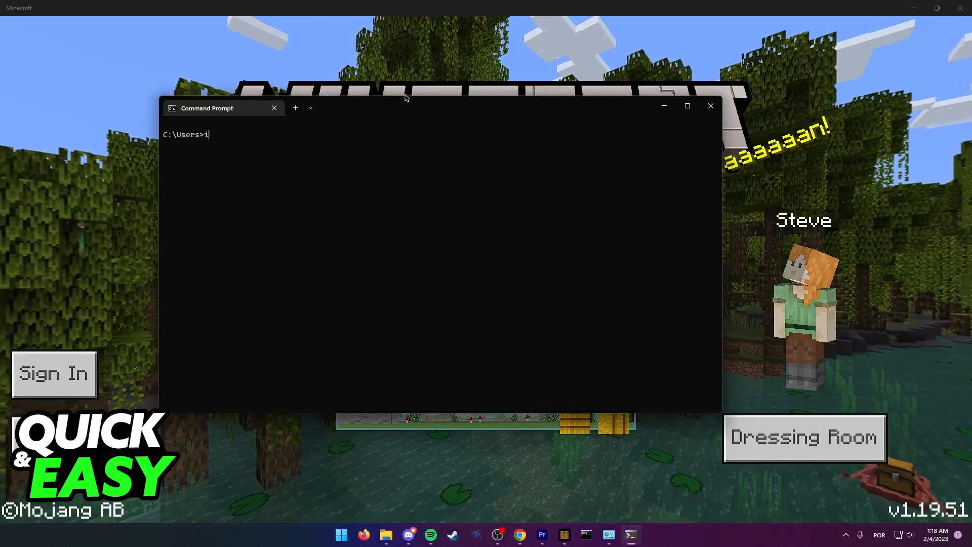
pyautogui.write('pconfig')
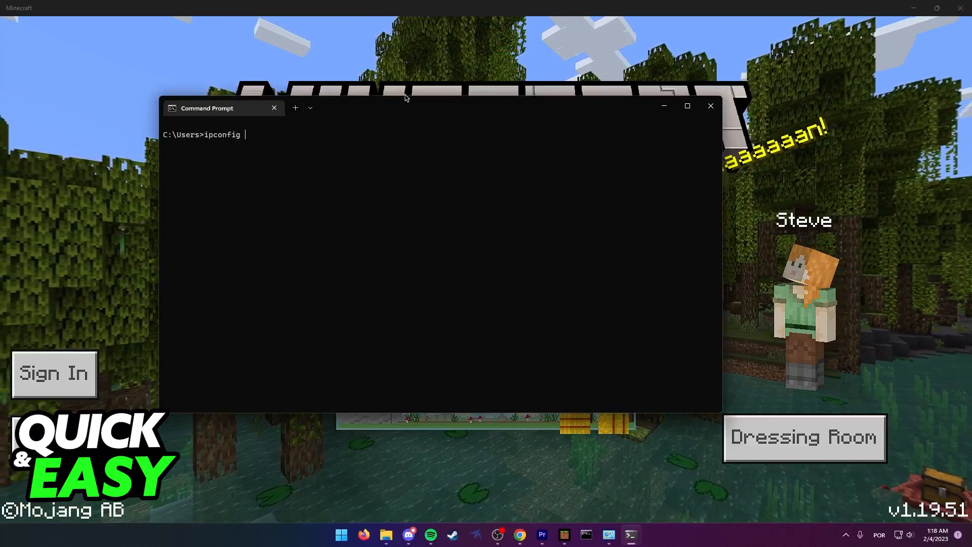
pyautogui.write('/flush')
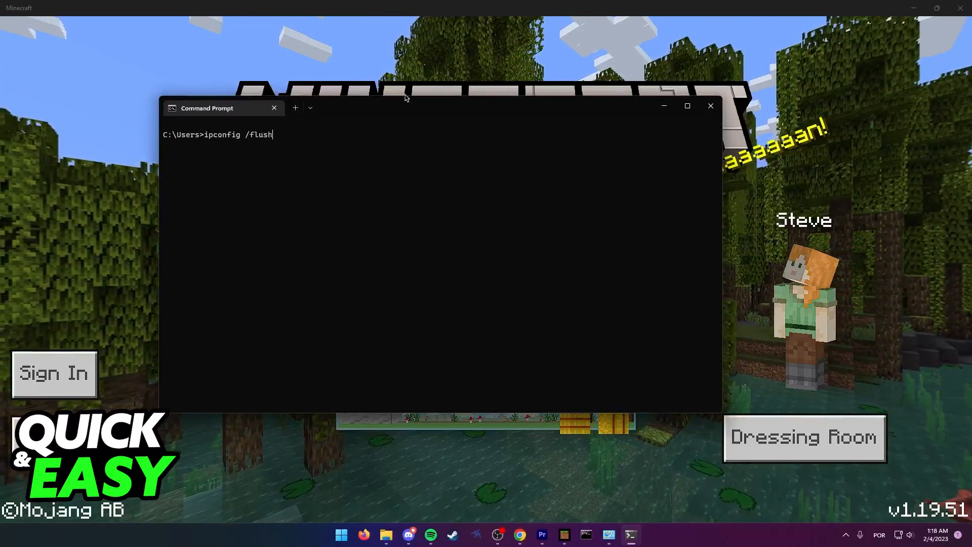
pyautogui.write('dns')
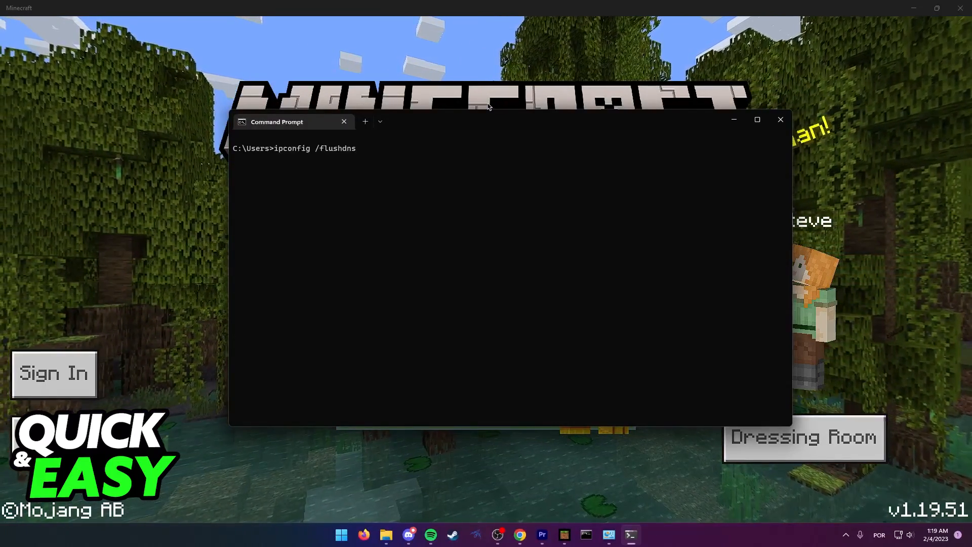
pyautogui.click(779, 119)
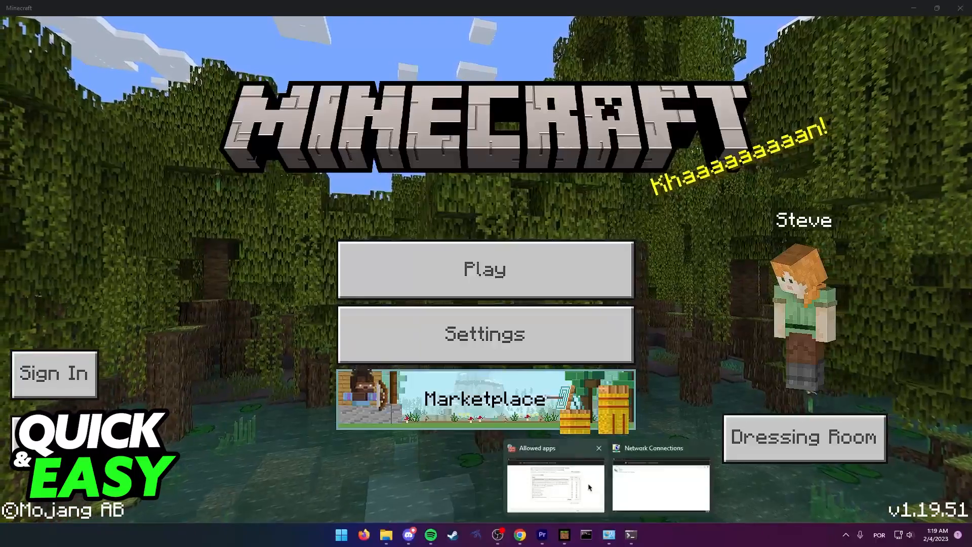
# - Bring up the firewall's Allowed apps list, leading to Network Connections showing the Ethernet adapter
pyautogui.click(554, 487)
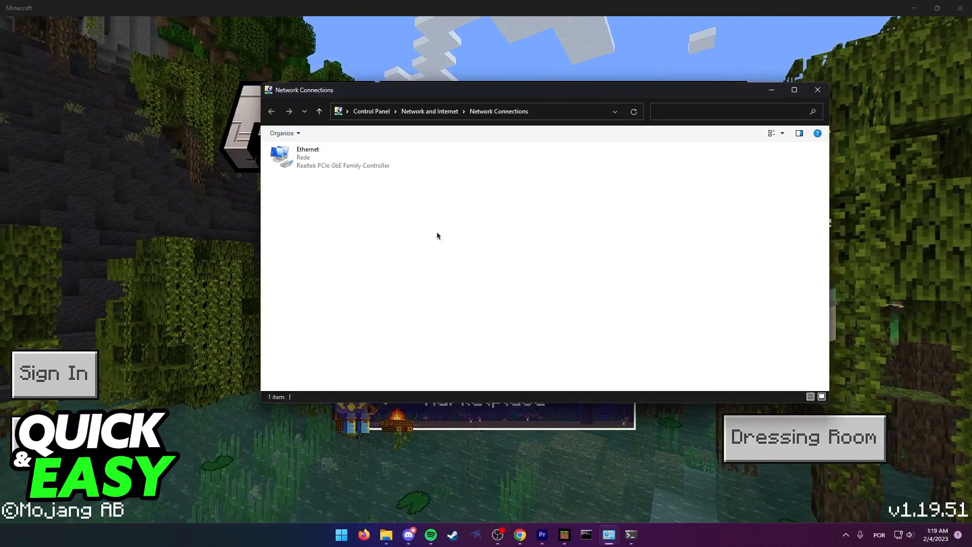
# - Close Network Connections and refocus the Minecraft window at its title screen
pyautogui.click(817, 89)
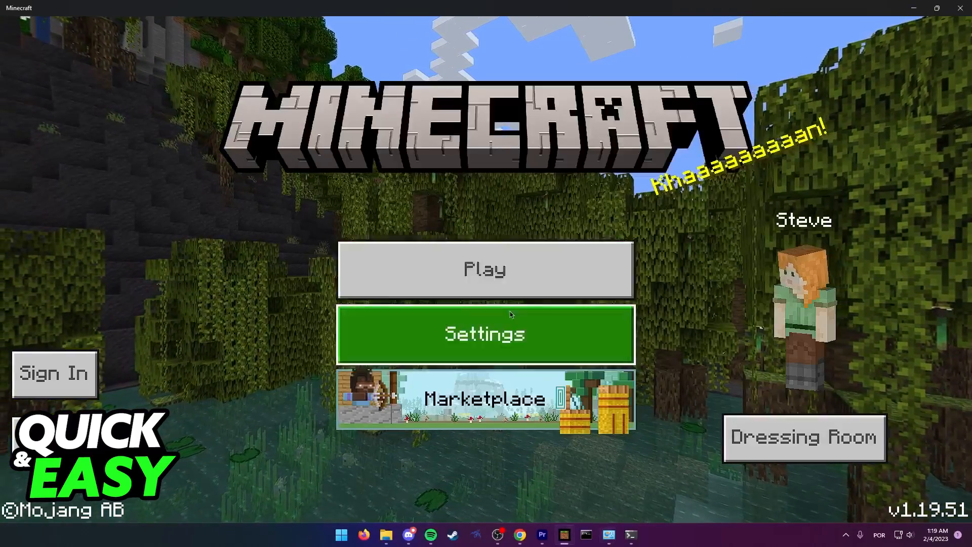
pyautogui.moveTo(867, 207)
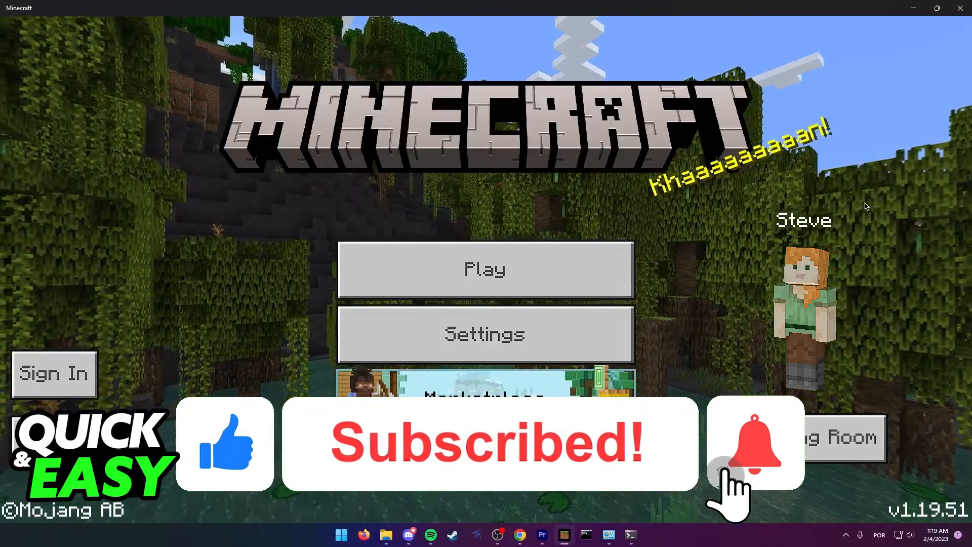
pyautogui.click(754, 442)
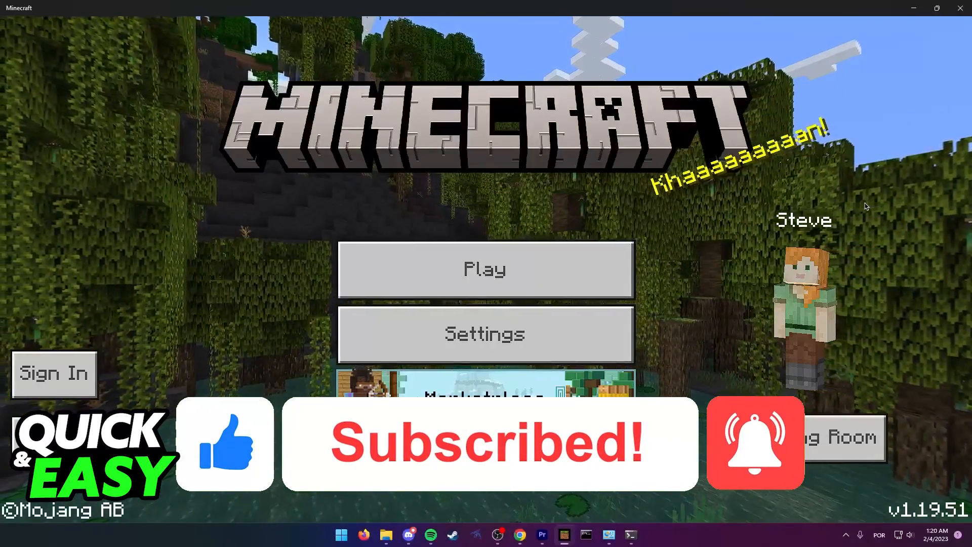